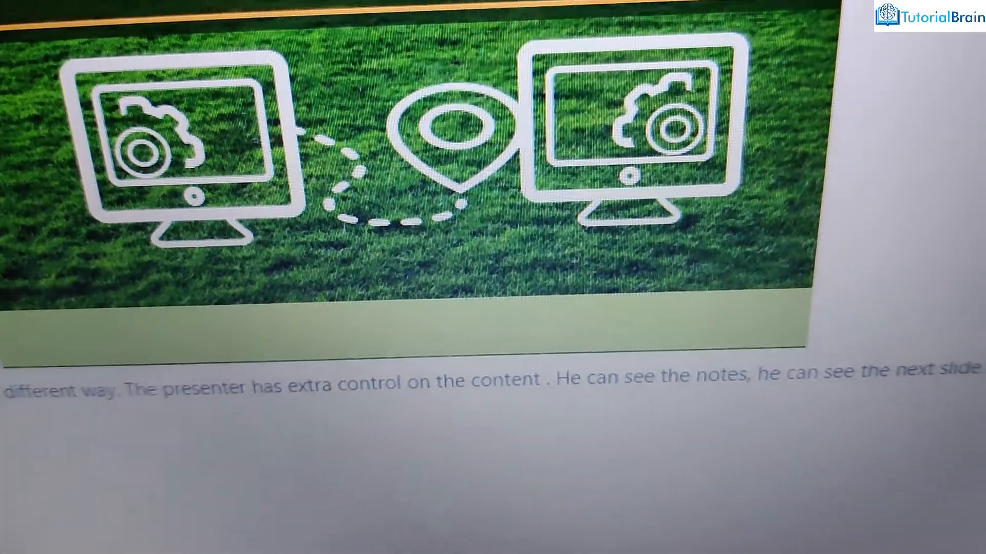
Step: Show the Slide Show ribbon with Use Presenter View checked in the Monitors group
scroll("up", 3)
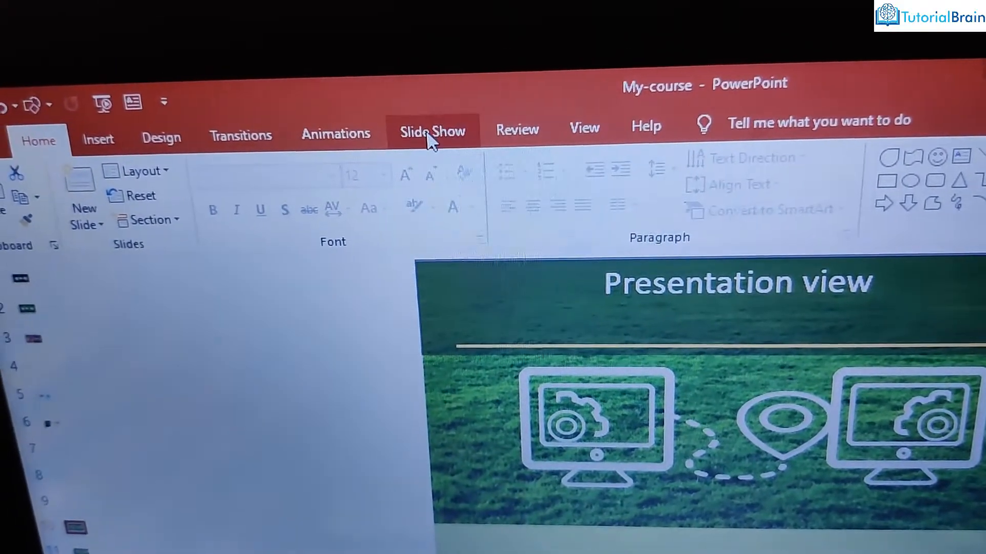
left_click(433, 132)
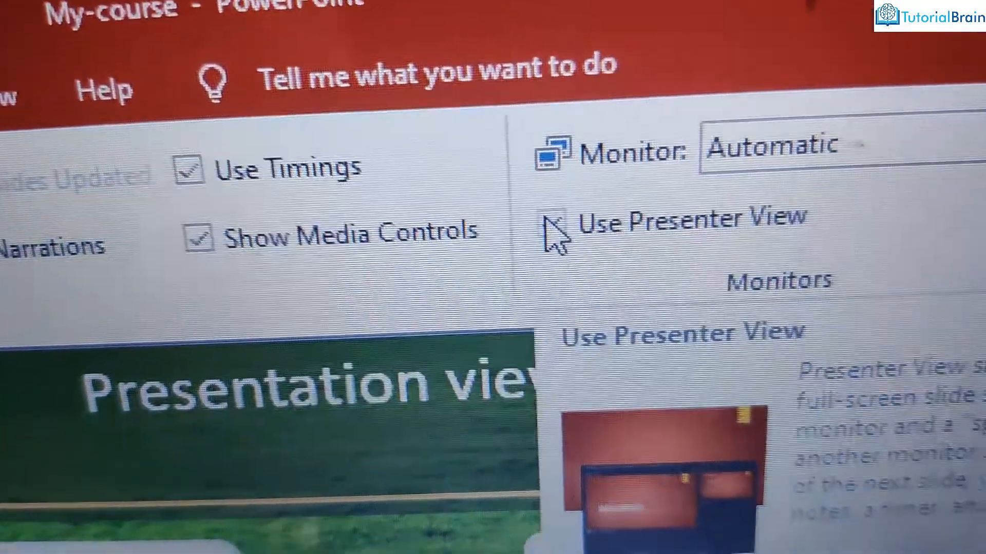
mouse_move(519, 245)
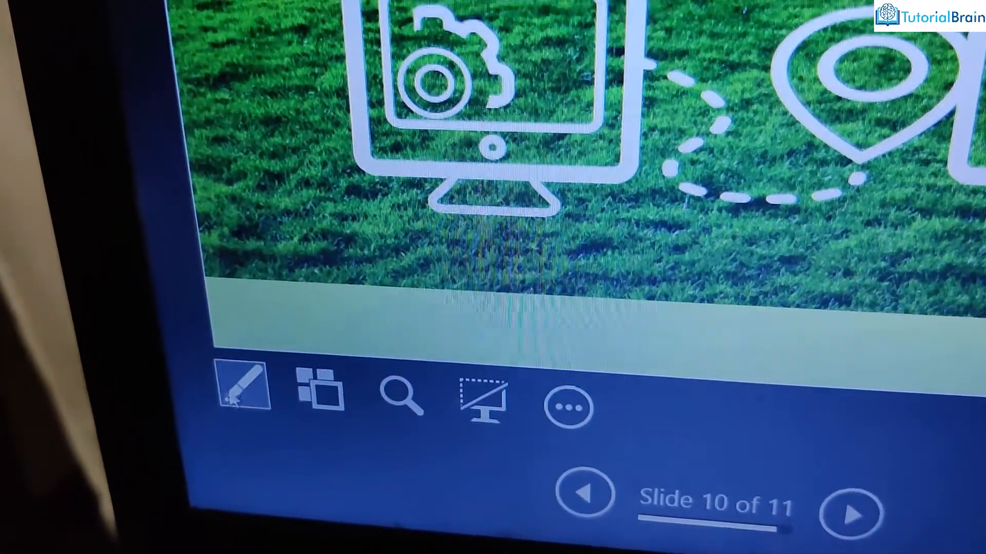
Step: Start the show from the current slide, landing in Presenter View on slide 10 of 11
left_click(240, 390)
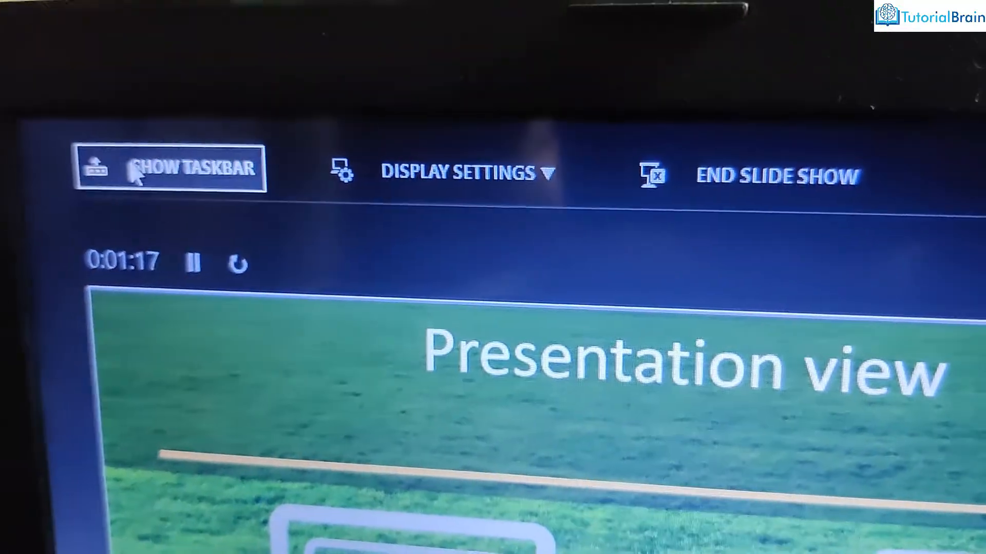
Step: Reveal the taskbar, end the slide show and bring up the desktop right-click menu
left_click(169, 169)
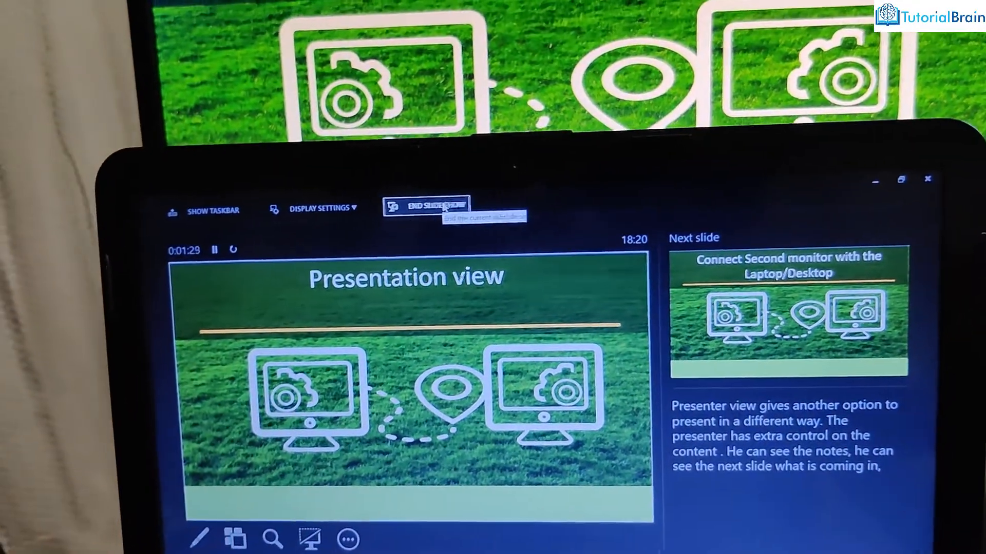
left_click(425, 209)
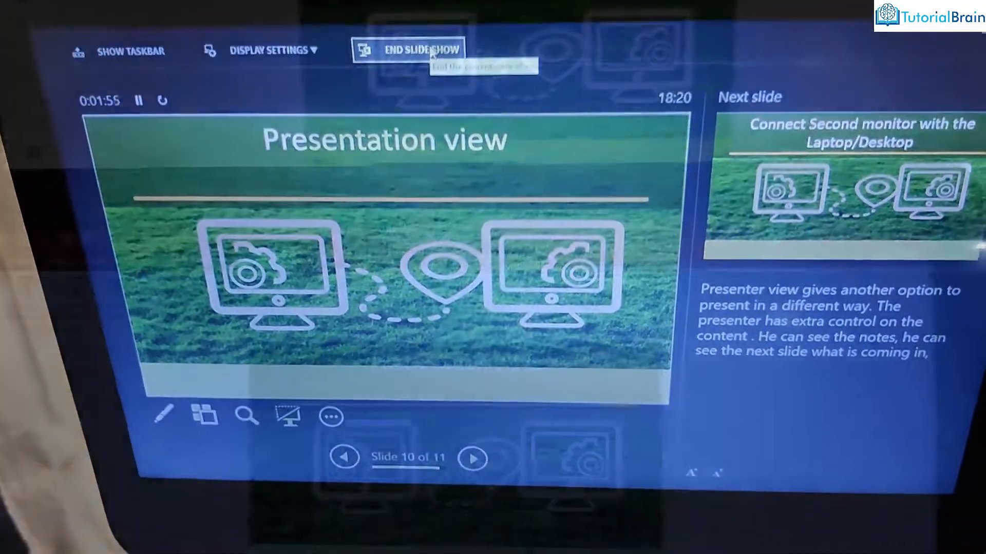
left_click(419, 50)
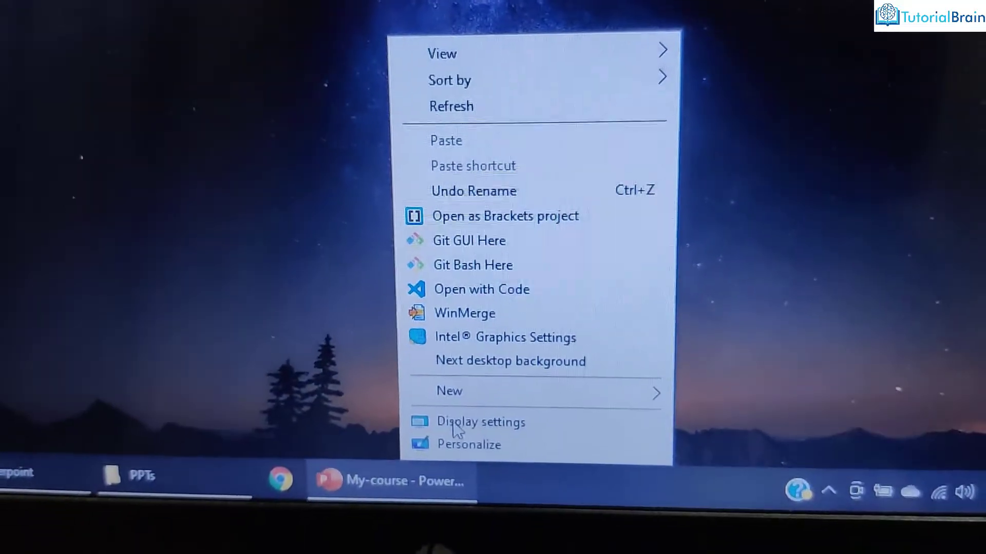
Step: In Display settings, keep Multiple displays set to Duplicate these displays
left_click(480, 422)
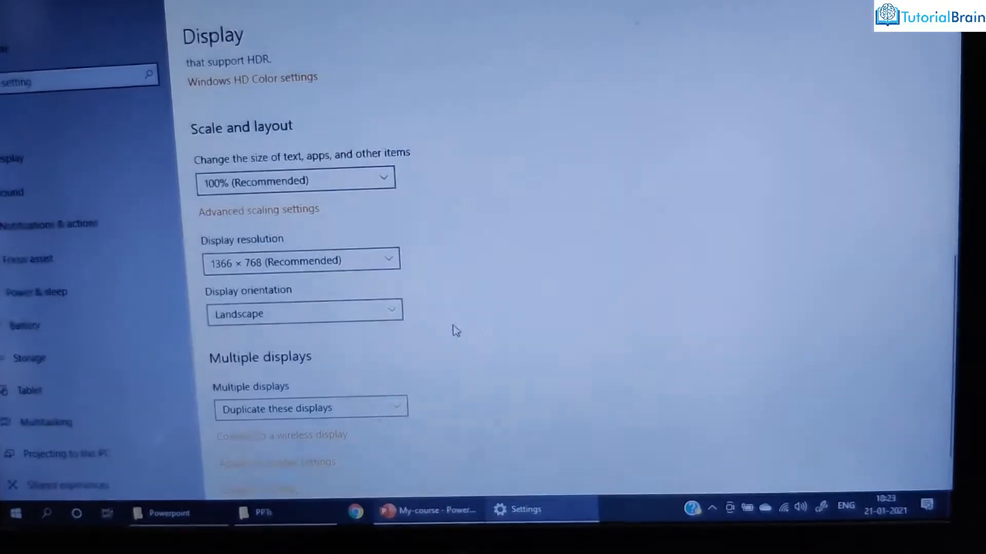
scroll("down", 3)
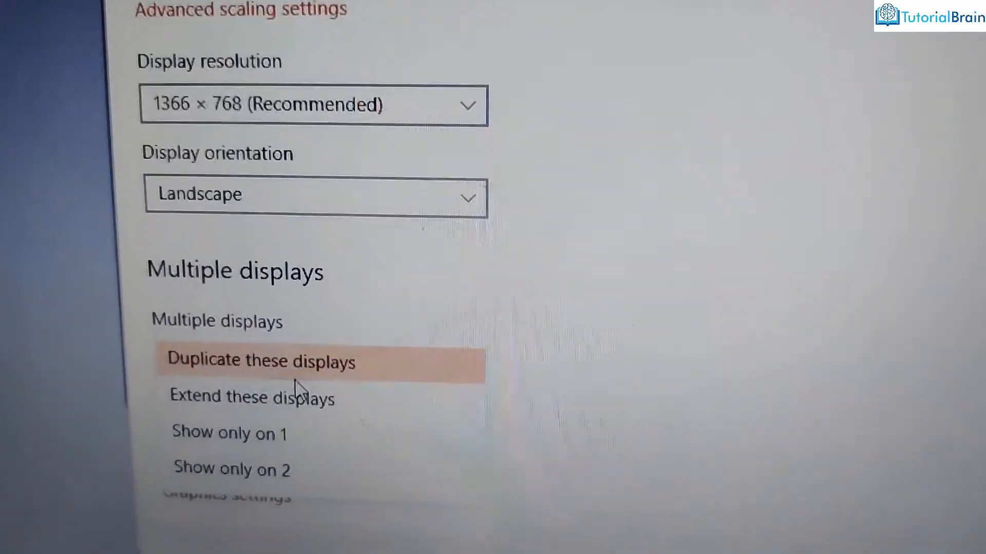
scroll("down", 3)
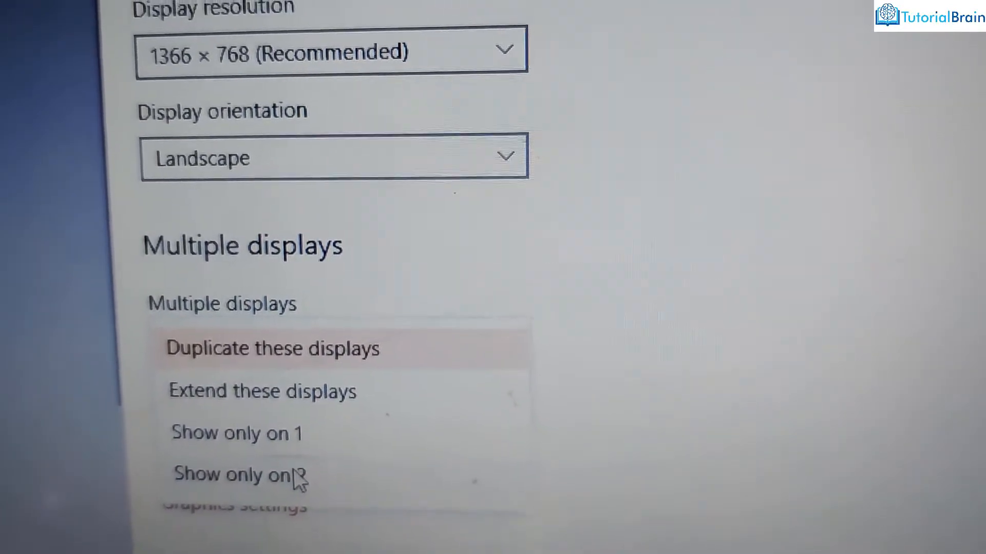
scroll("up", 3)
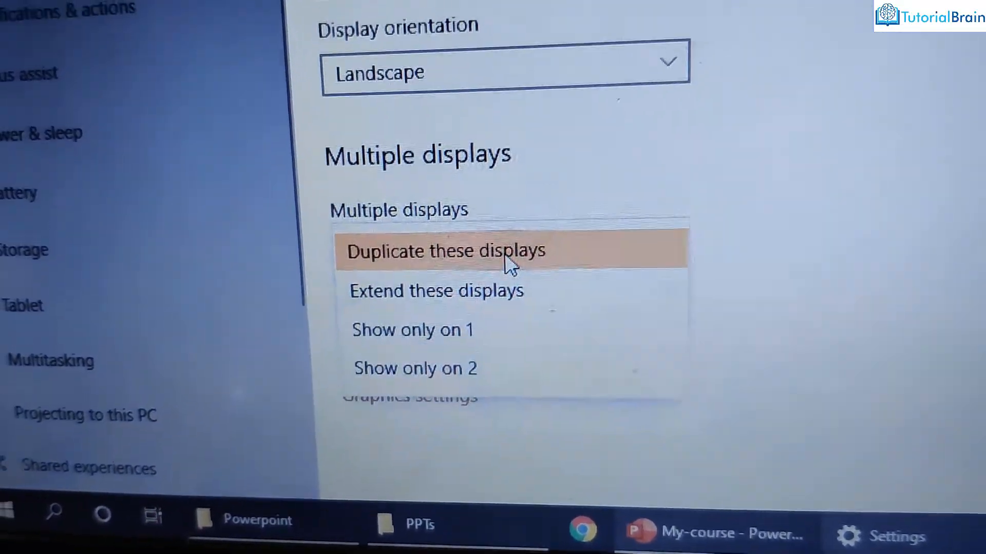
left_click(445, 251)
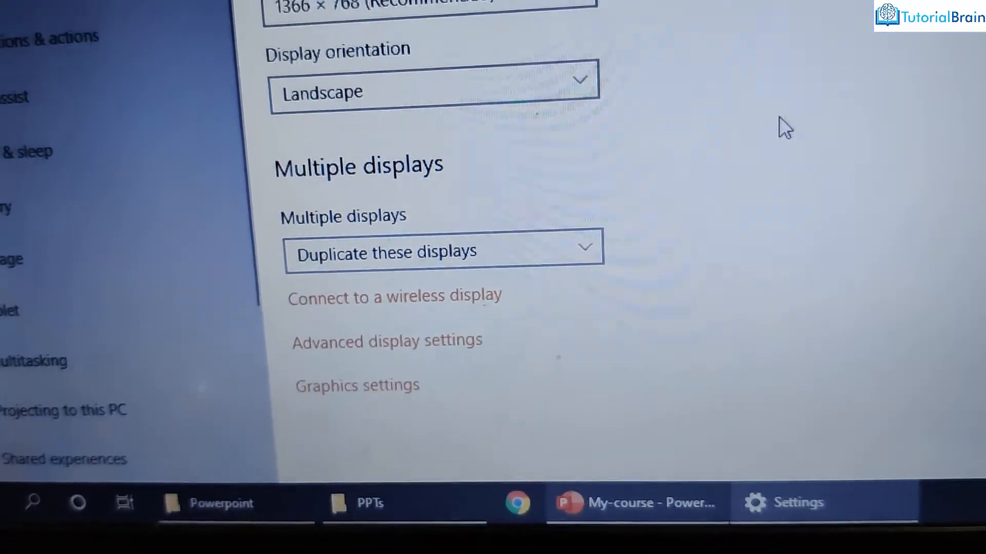
scroll("up", 3)
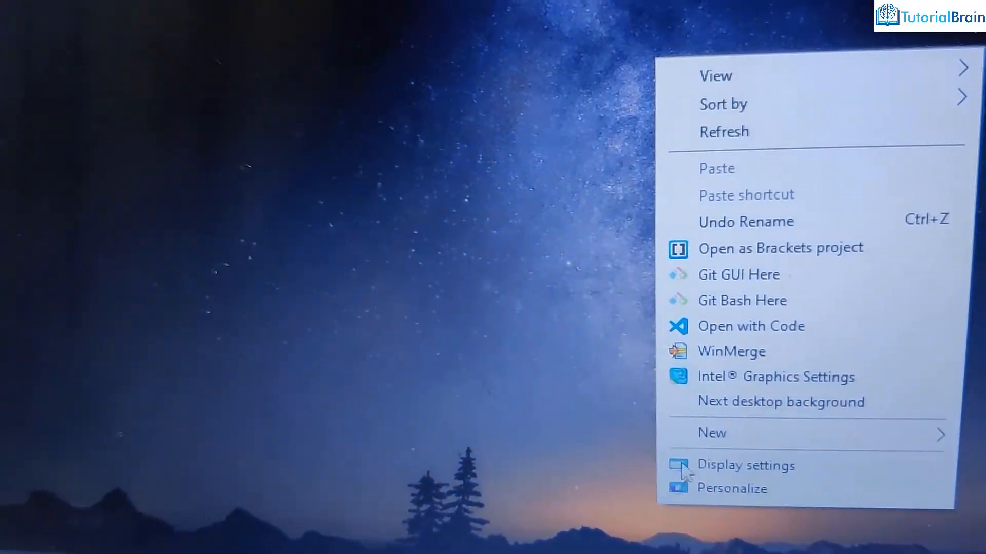
Step: Reopen Display settings and confirm Multiple displays still reads Duplicate these displays
left_click(745, 465)
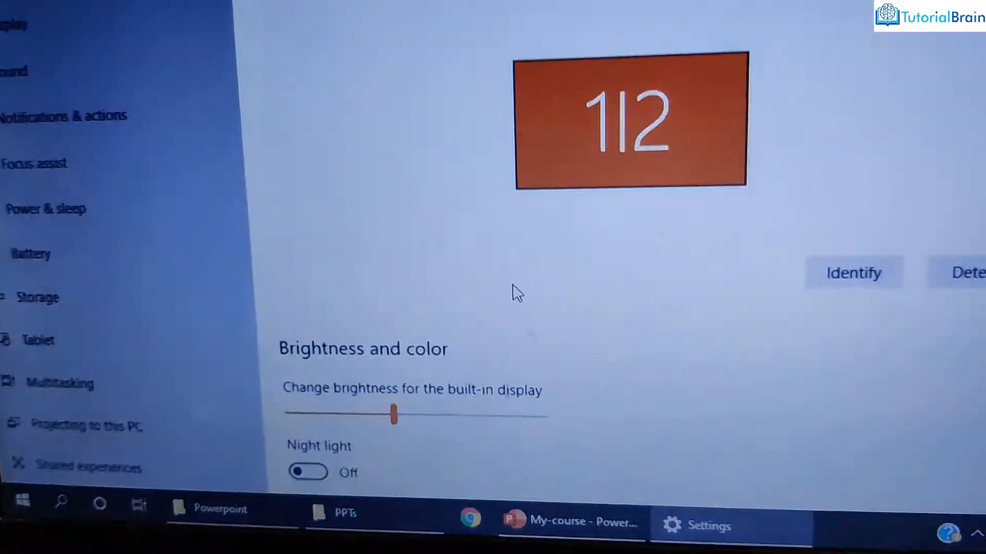
scroll("down", 3)
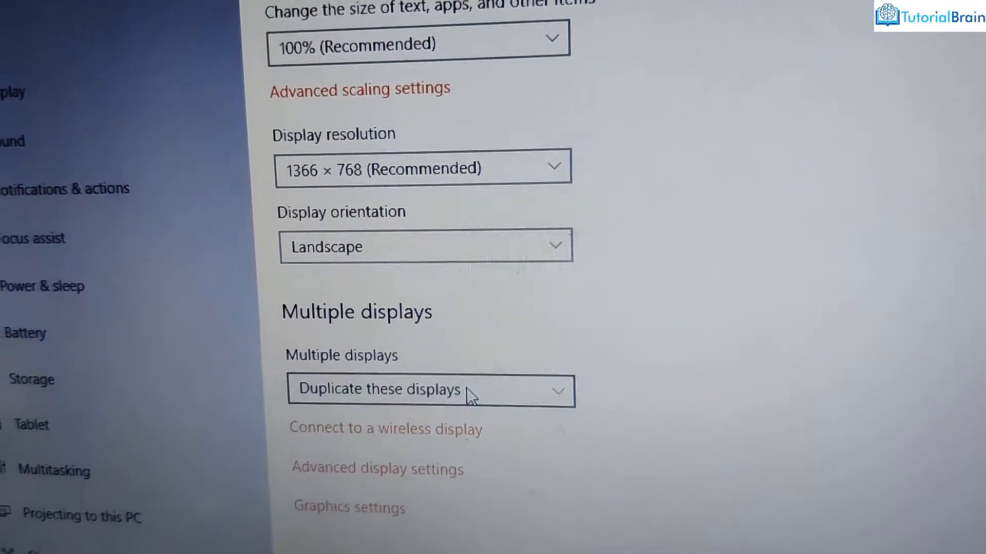
scroll("up", 3)
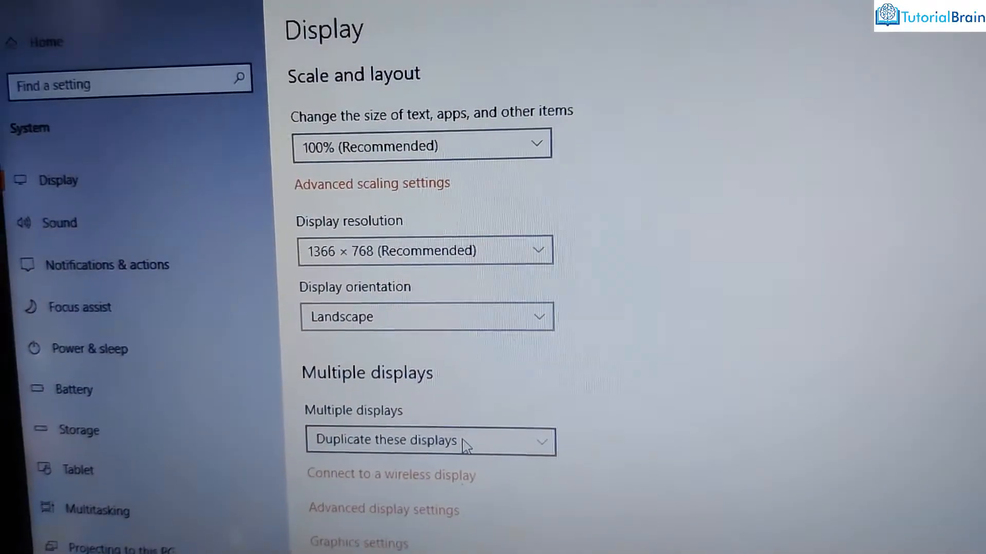